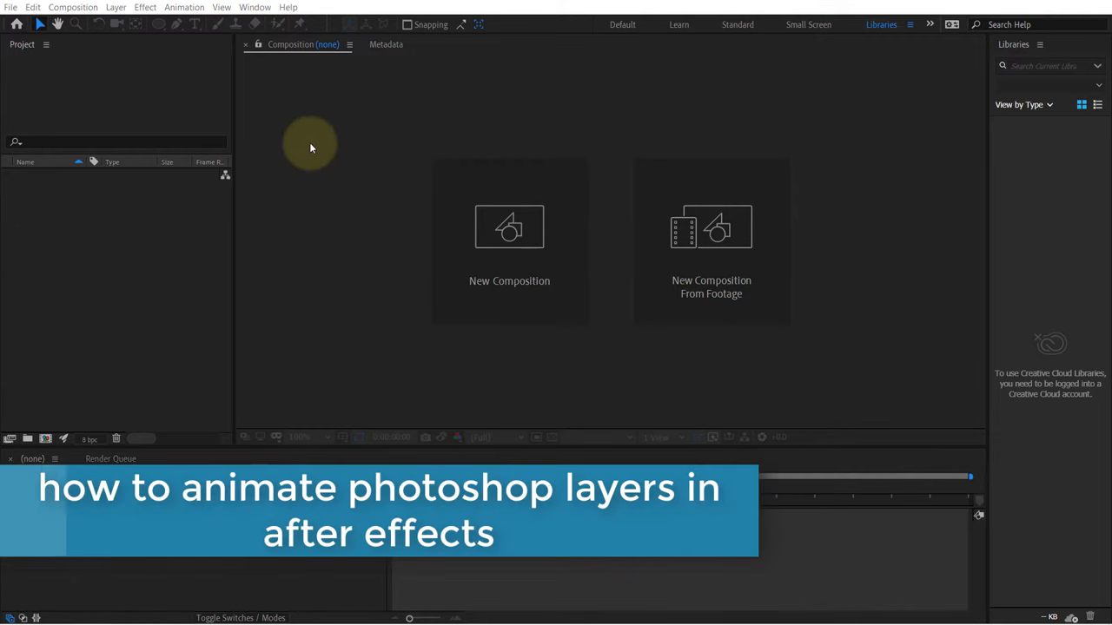
{"action": "mouse_move", "coordinate": [309, 177]}
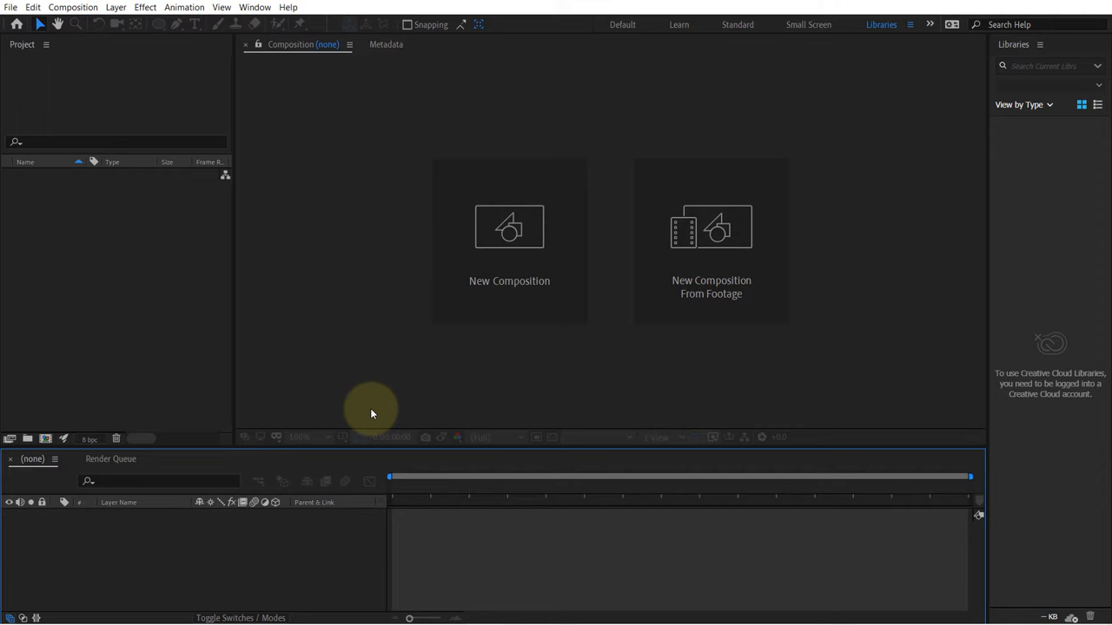
{"action": "mouse_move", "coordinate": [398, 282]}
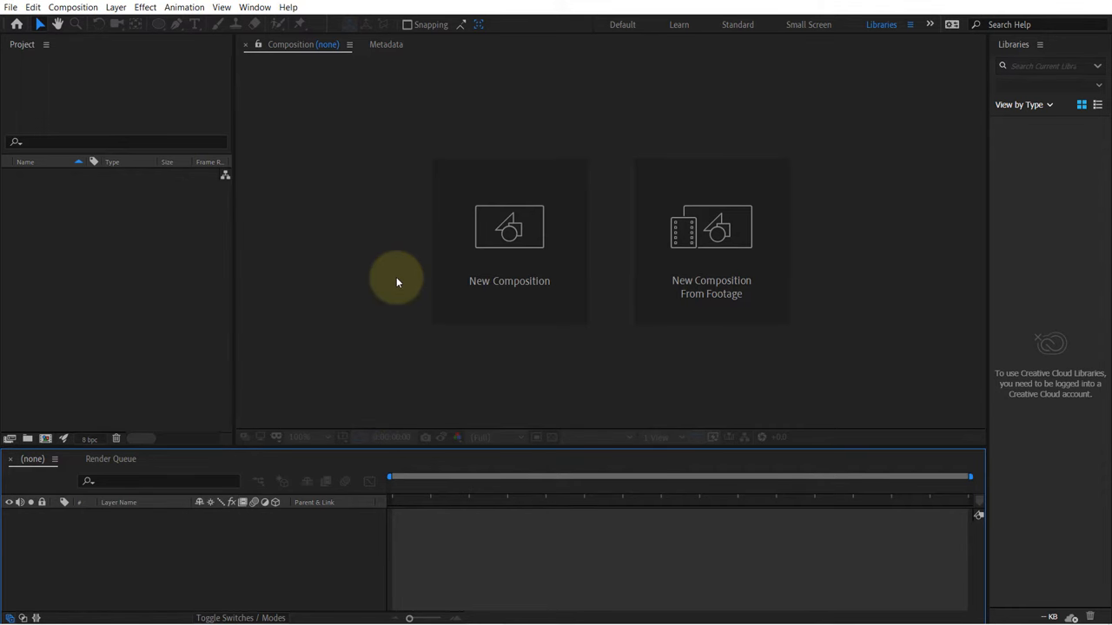
{"action": "mouse_move", "coordinate": [118, 271]}
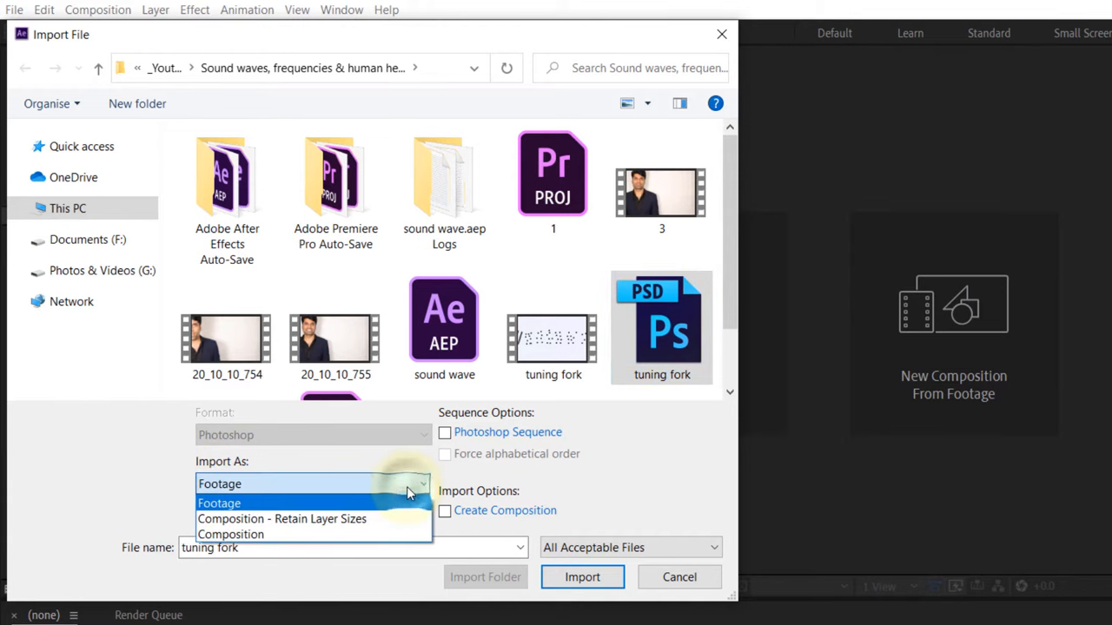
{"action": "mouse_move", "coordinate": [317, 518]}
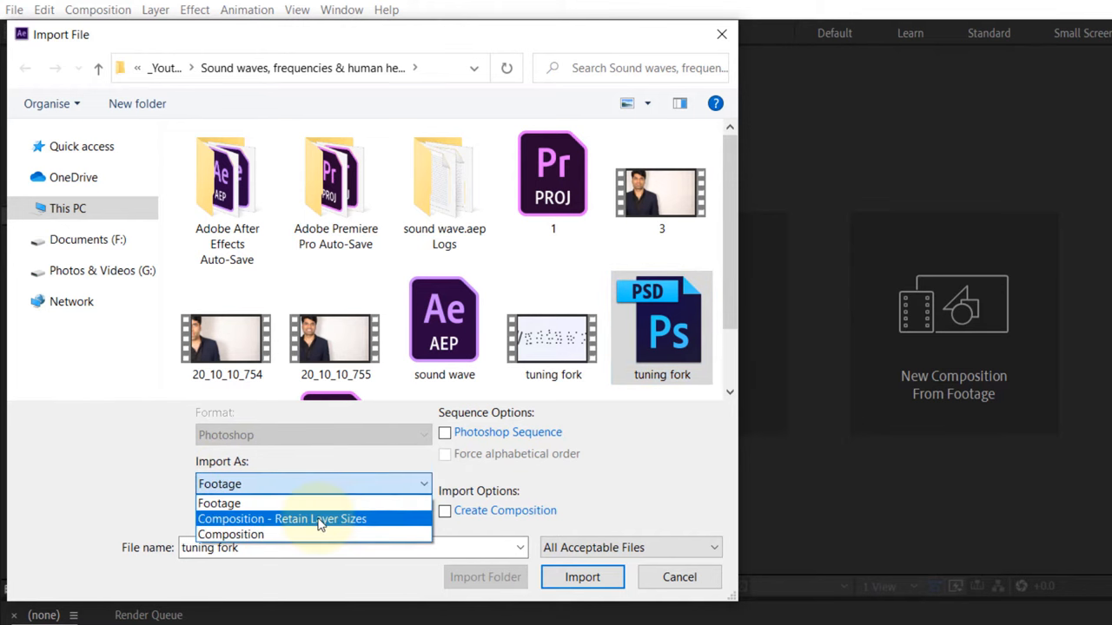
Step: Import tuning fork.psd as Composition - Retain Layer Sizes
{"action": "left_click", "coordinate": [281, 518]}
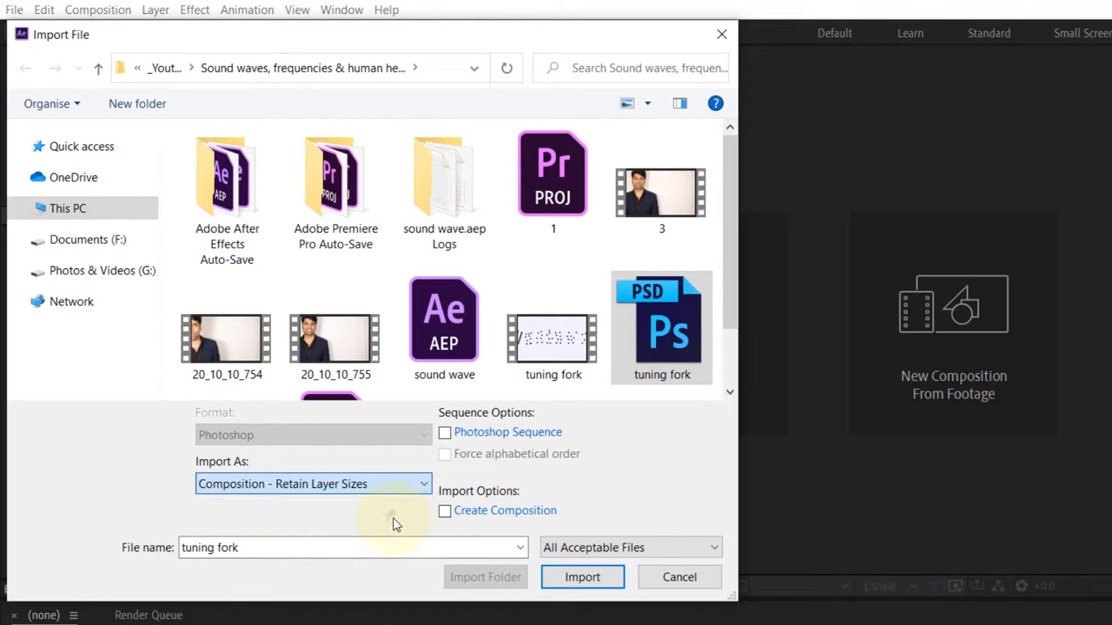
{"action": "left_click", "coordinate": [582, 577]}
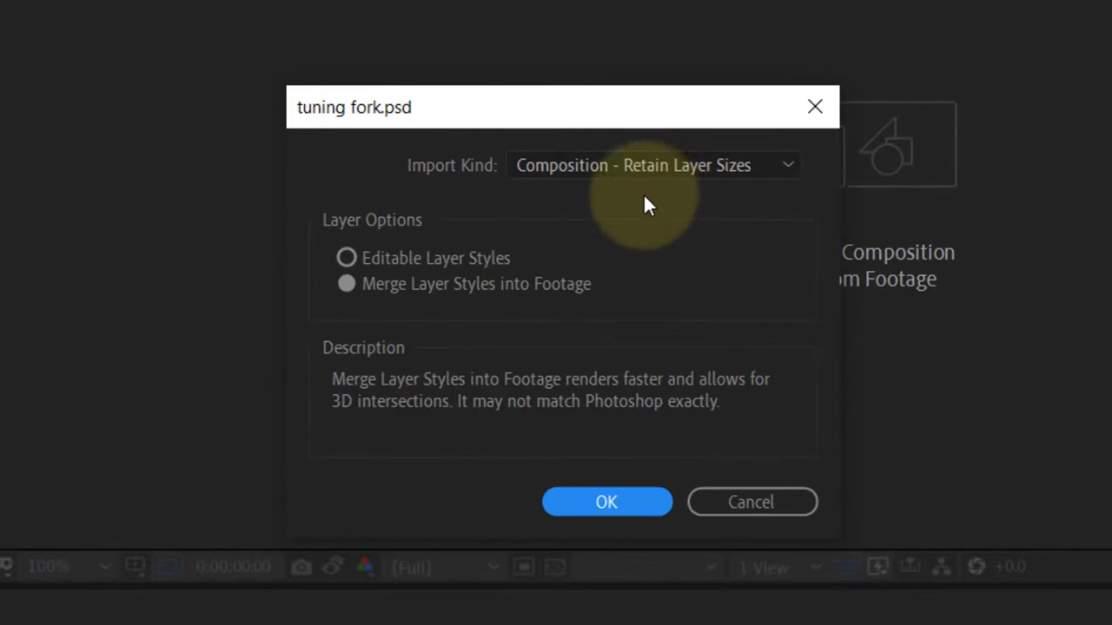
{"action": "mouse_move", "coordinate": [414, 311]}
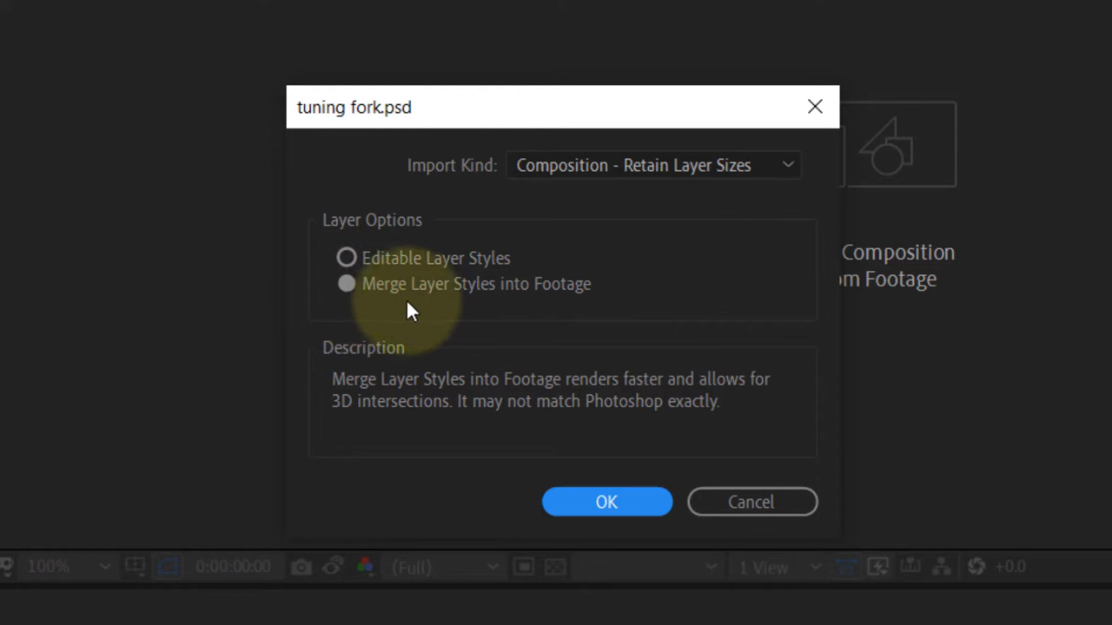
{"action": "mouse_move", "coordinate": [556, 312]}
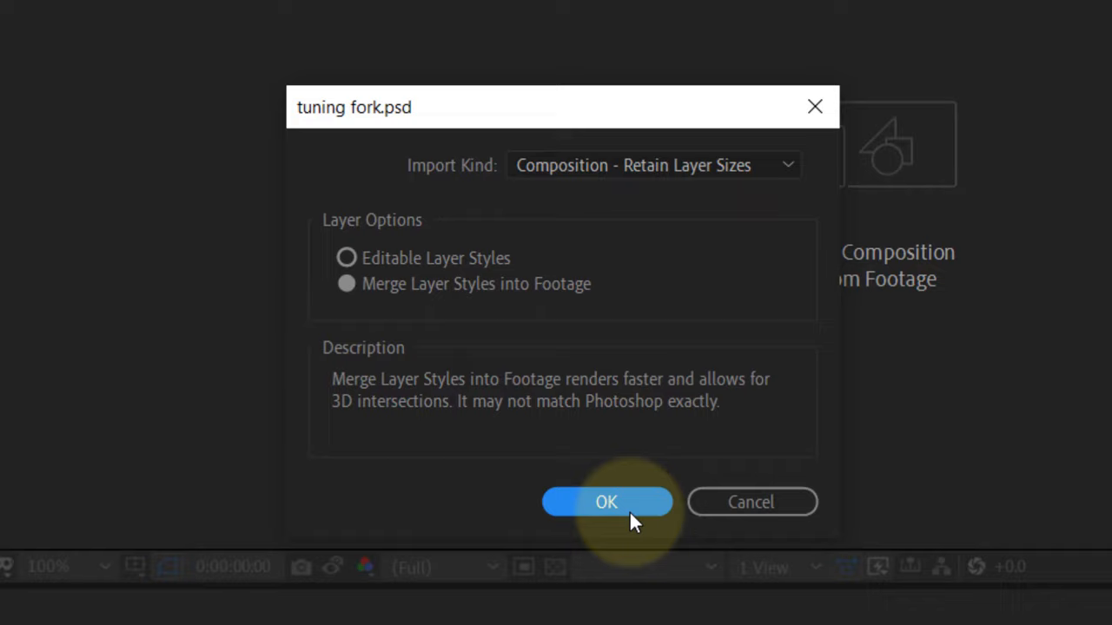
Step: Confirm the tuning fork import with Merge Layer Styles into Footage kept
{"action": "left_click", "coordinate": [606, 502]}
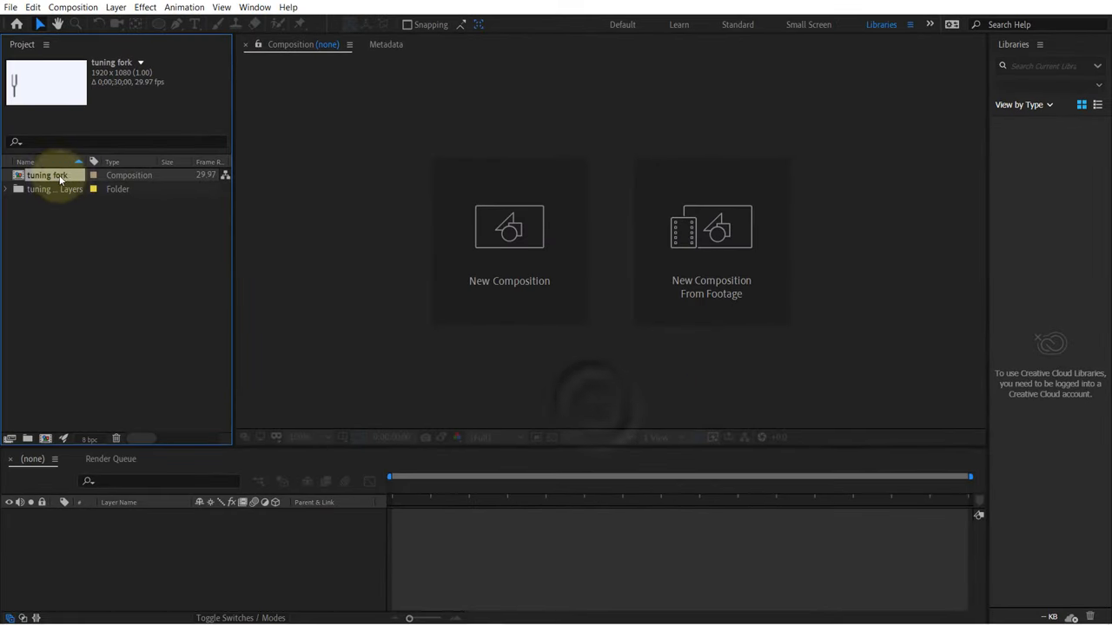
Step: Enter the tuning fork composition and select its Ellipse 1 prong layer
{"action": "double_click", "coordinate": [48, 174]}
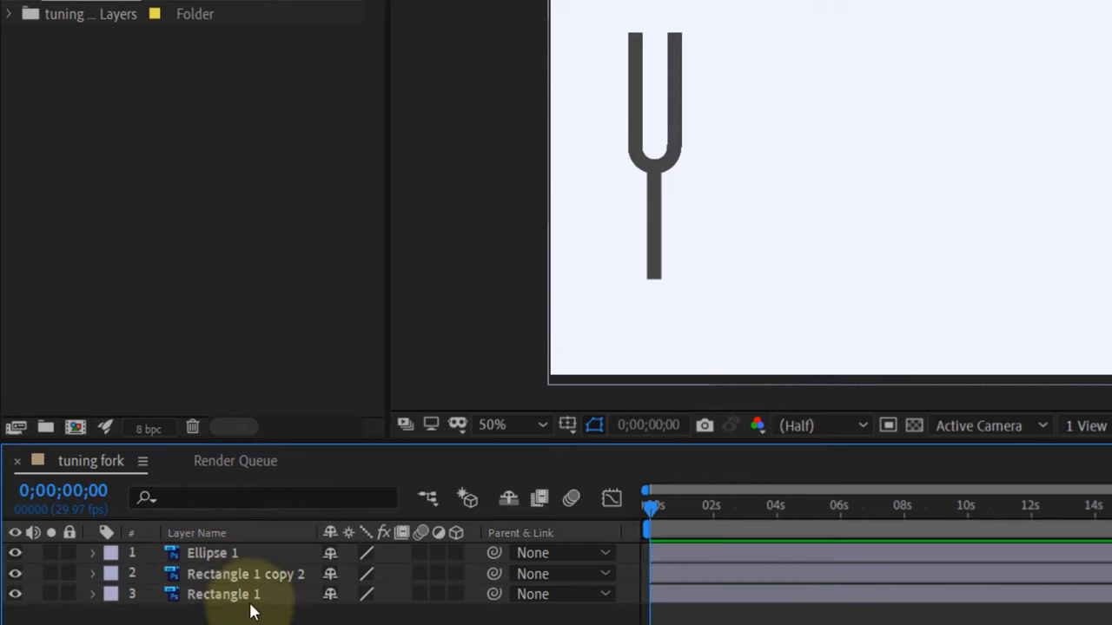
{"action": "mouse_move", "coordinate": [356, 604]}
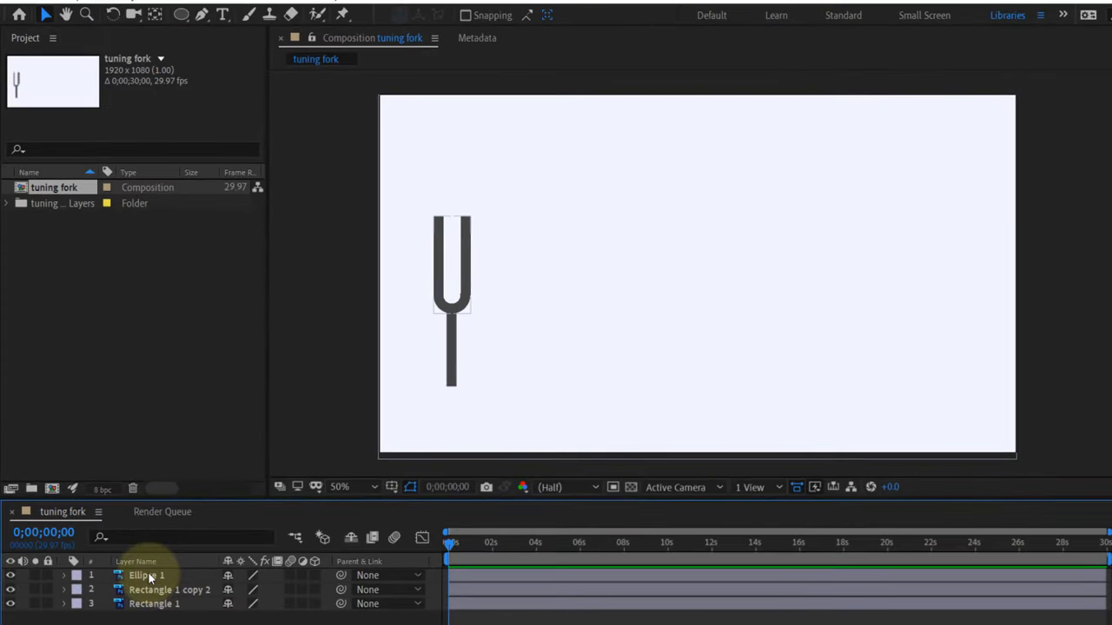
{"action": "left_click", "coordinate": [146, 575]}
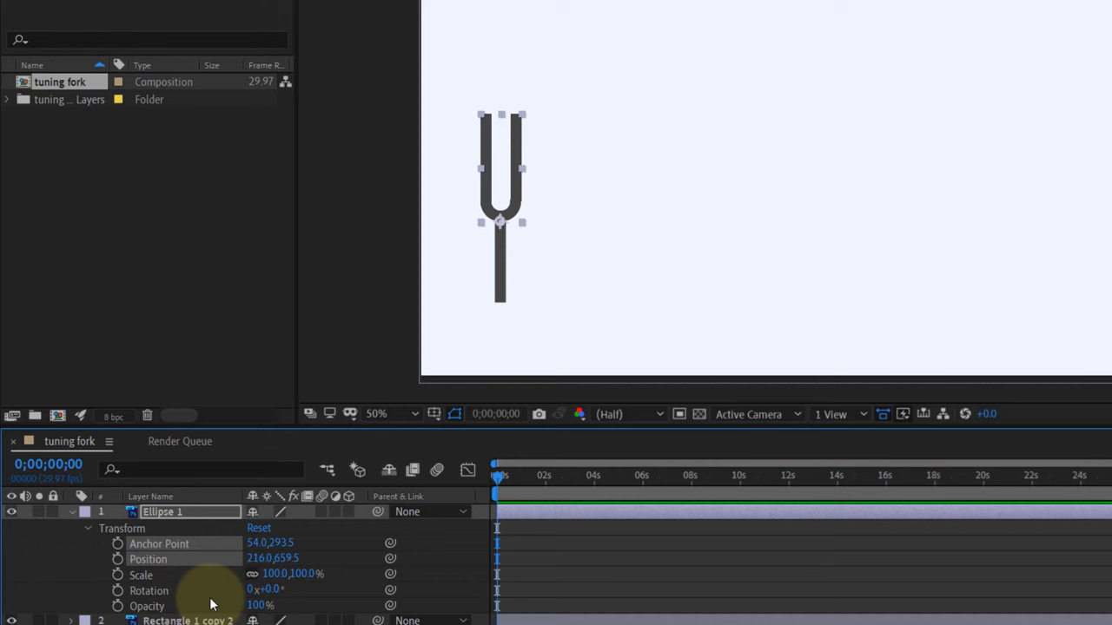
Step: Keyframe Ellipse 1 Rotation from 0° to about 23° near two seconds and preview the tilt
{"action": "left_click", "coordinate": [118, 590]}
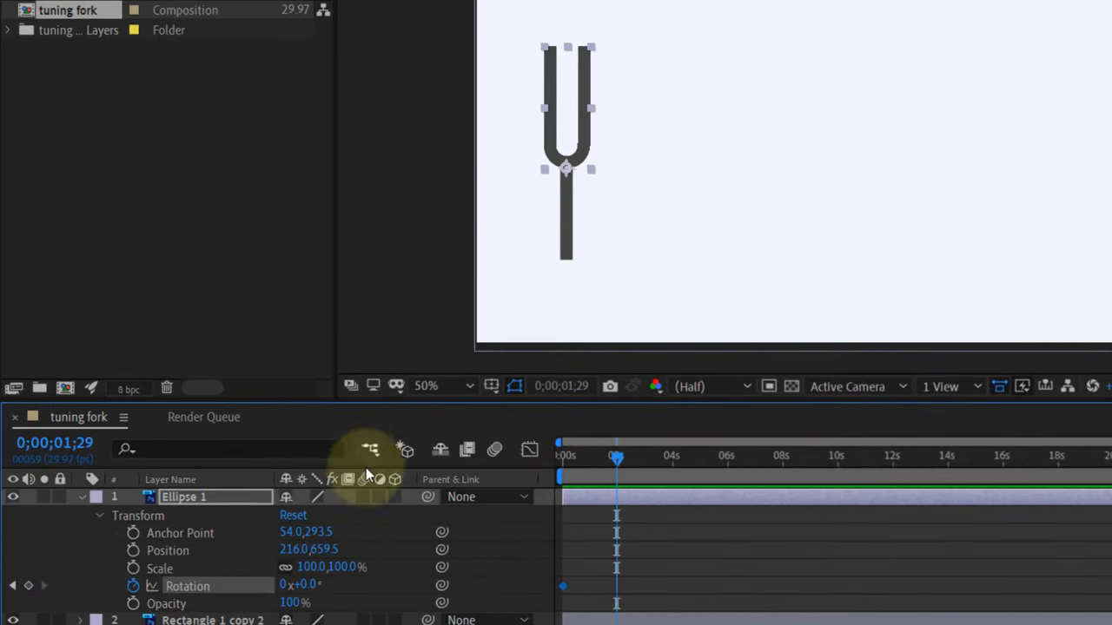
{"action": "left_click_drag", "start_coordinate": [309, 584], "coordinate": [330, 584]}
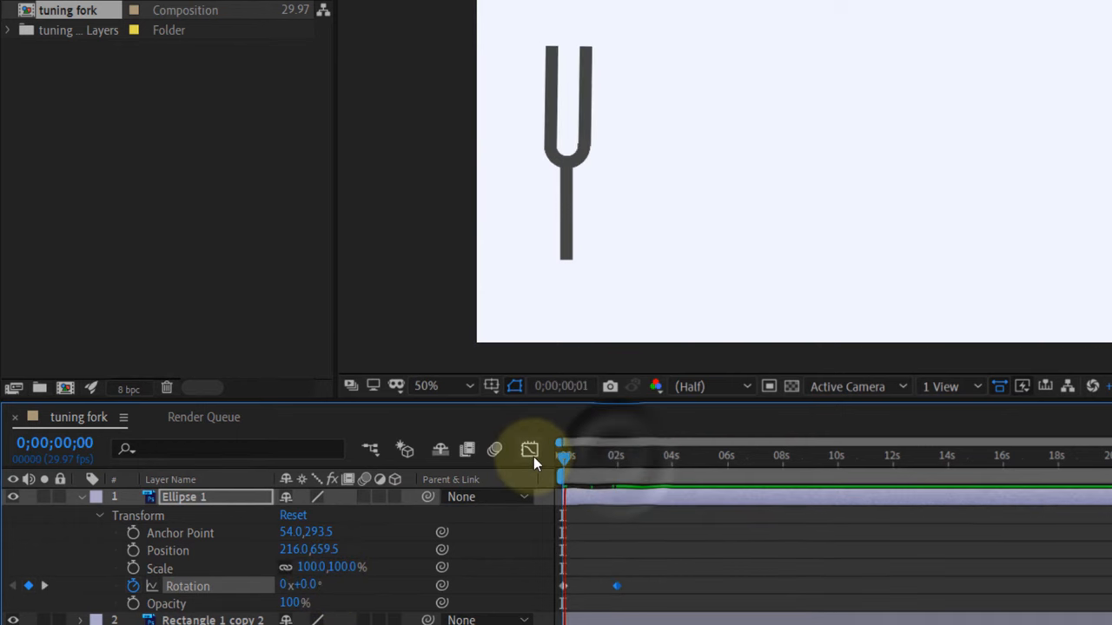
{"action": "left_click_drag", "start_coordinate": [565, 455], "coordinate": [622, 456]}
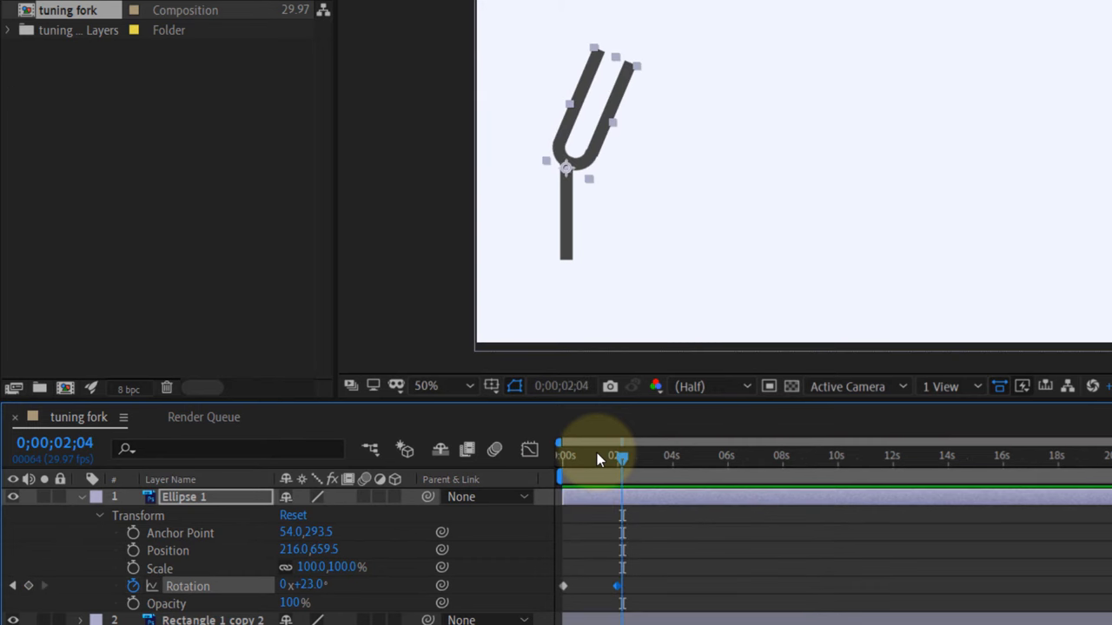